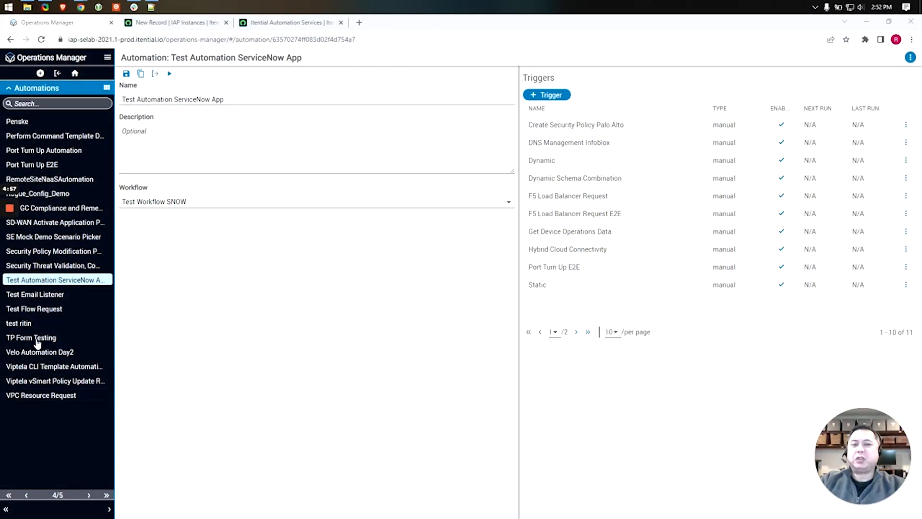
mouse_move(62, 171)
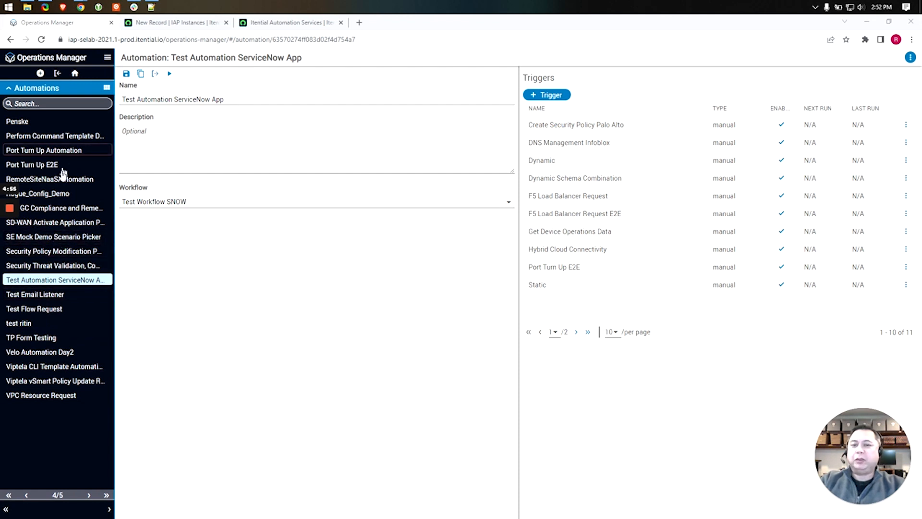
mouse_move(617, 145)
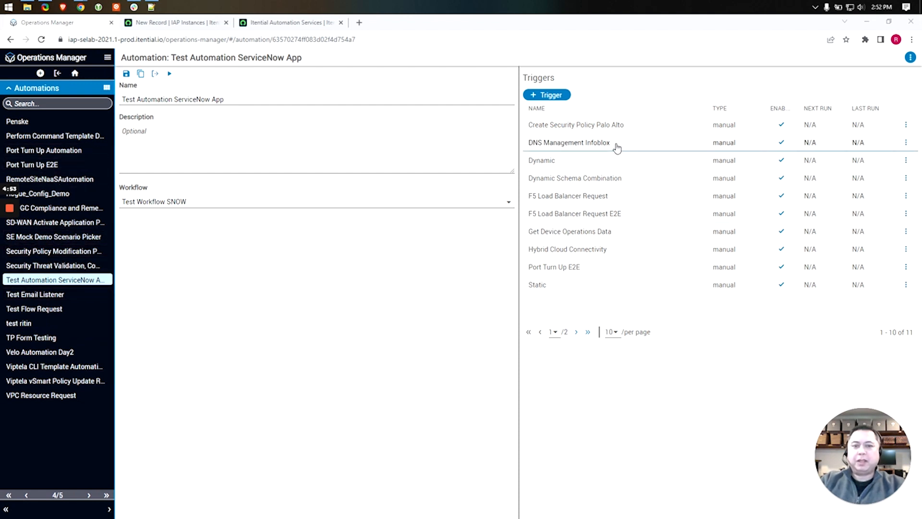
mouse_move(610, 287)
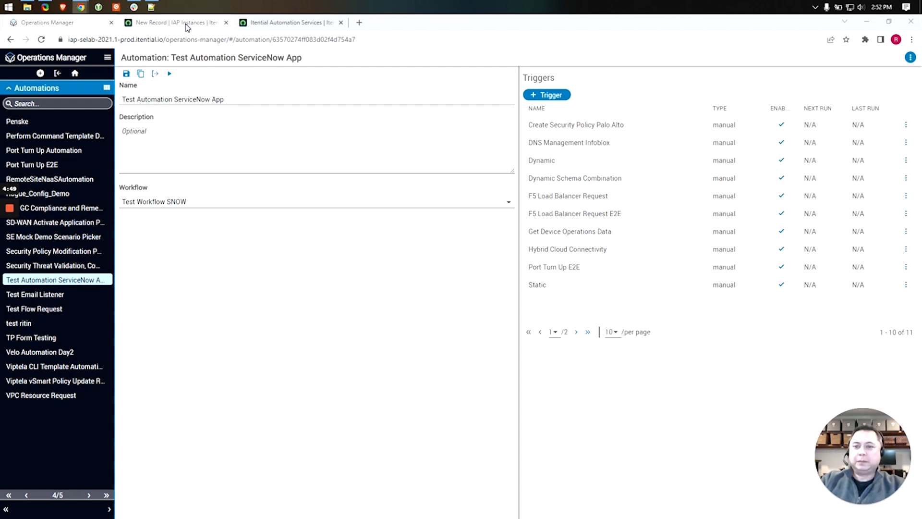
Show the filled IAP instance record for SE Lab 21.1 (On-Prem).
left_click(173, 22)
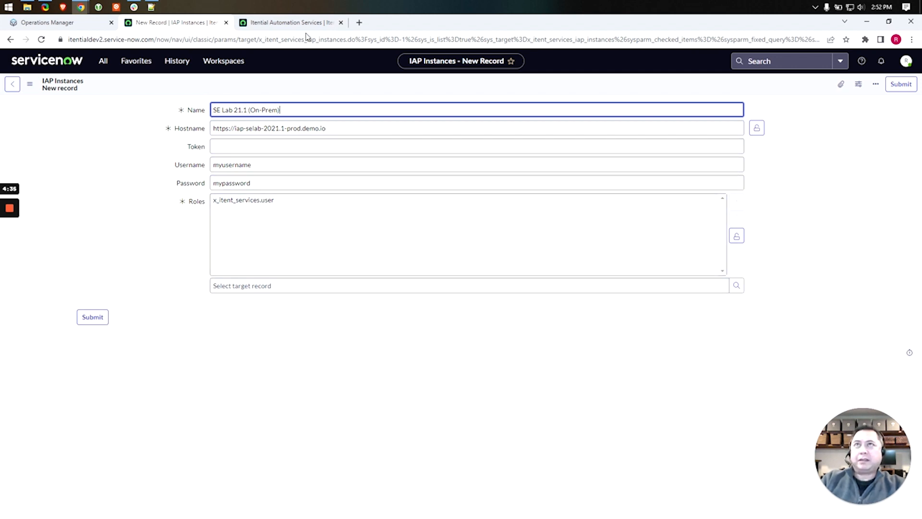
Choose the SE Lab 21.1 (On-Prem) instance on the Itential Automation Services page.
left_click(291, 22)
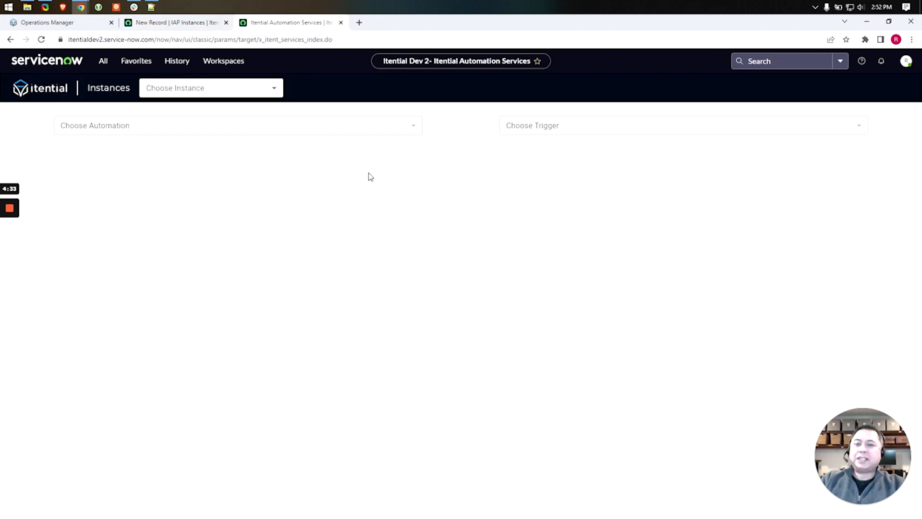
mouse_move(371, 220)
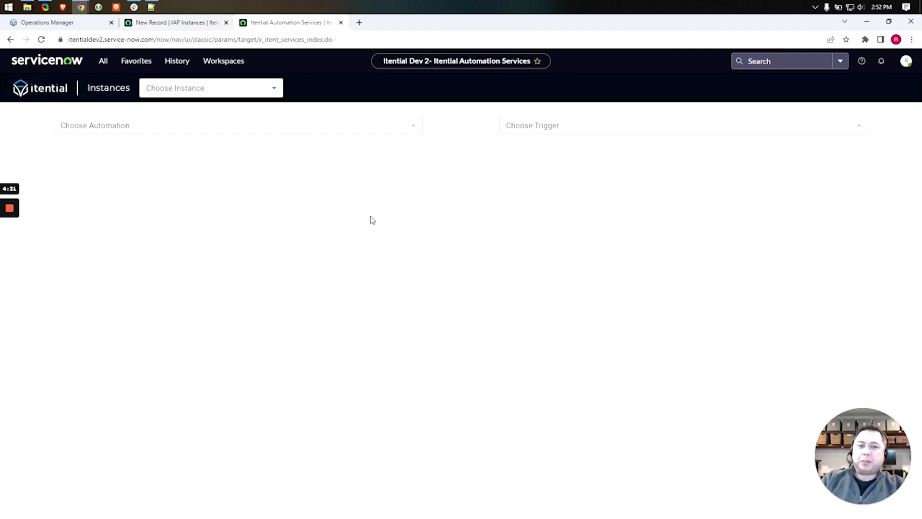
mouse_move(333, 206)
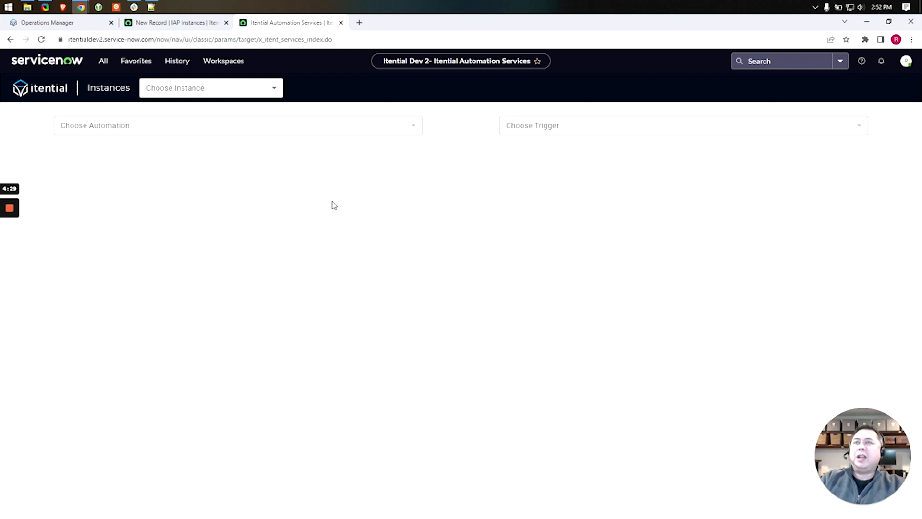
mouse_move(303, 144)
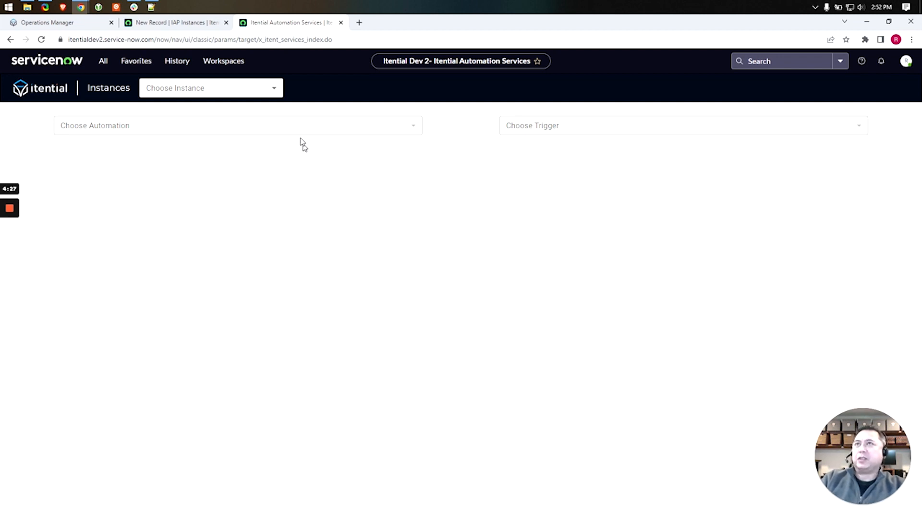
left_click(210, 87)
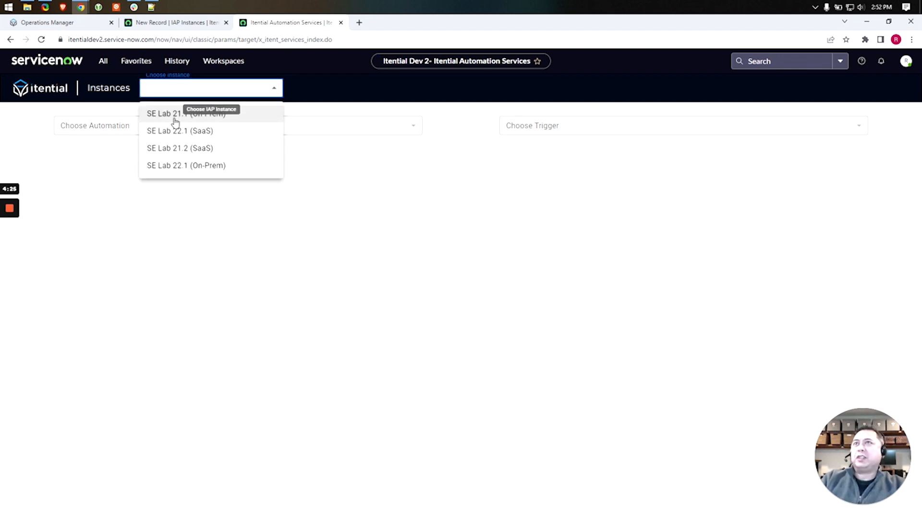
left_click(171, 114)
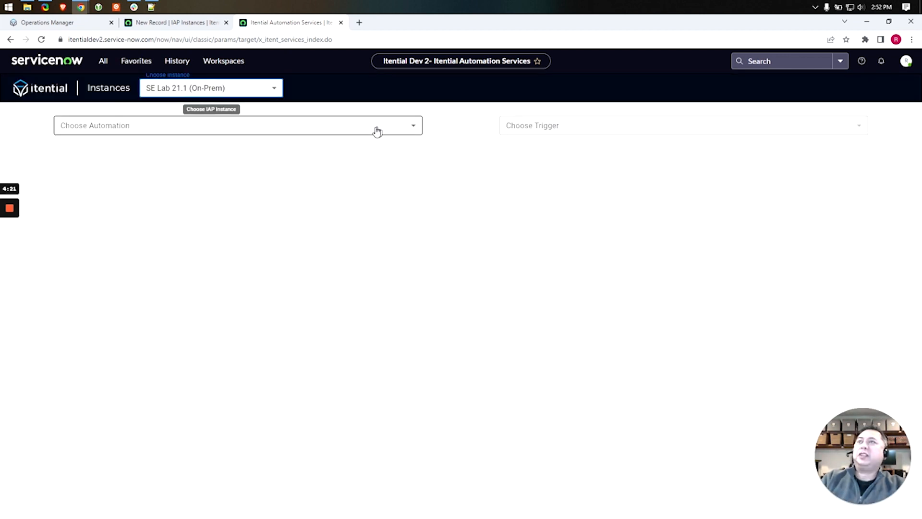
Choose the Test Automation ServiceNow App automation.
left_click(236, 125)
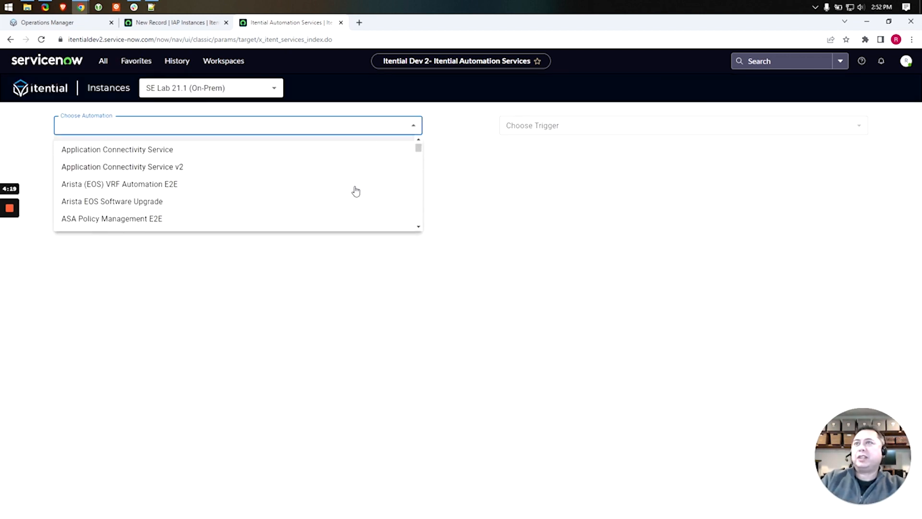
scroll("down", 3)
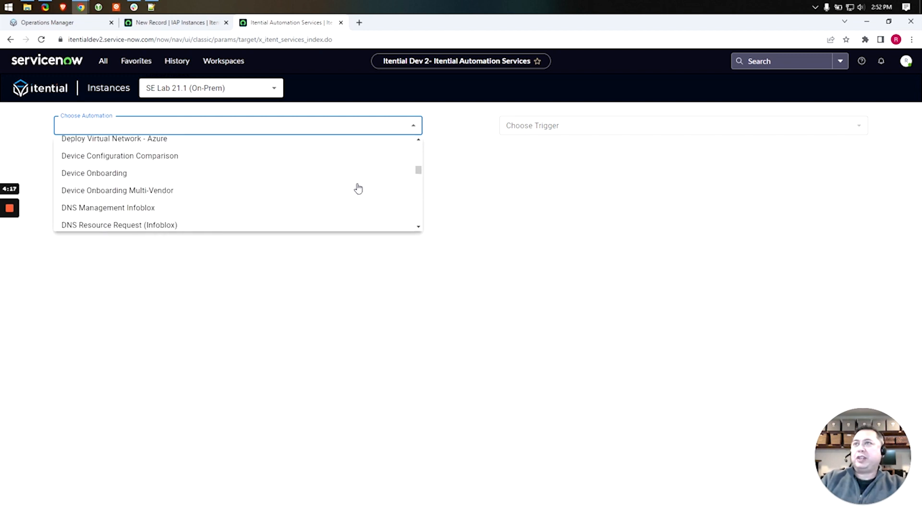
scroll("down", 3)
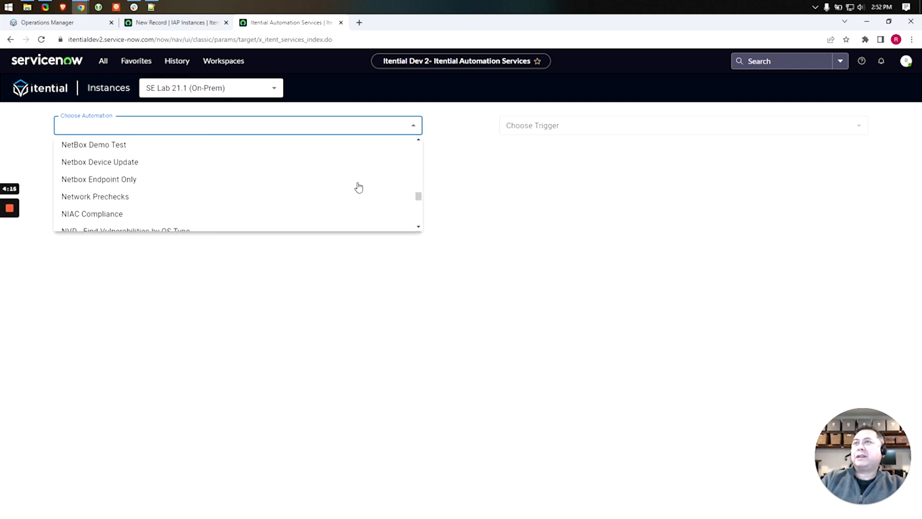
scroll("down", 3)
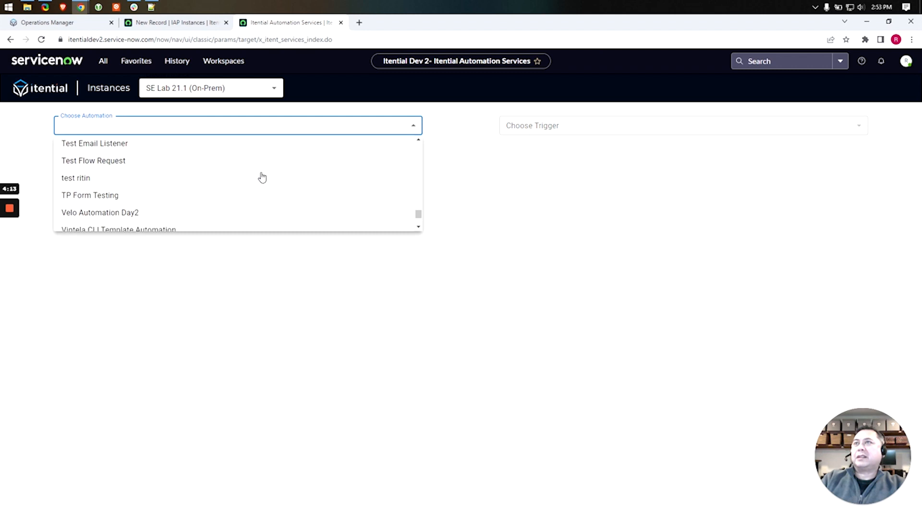
left_click(117, 125)
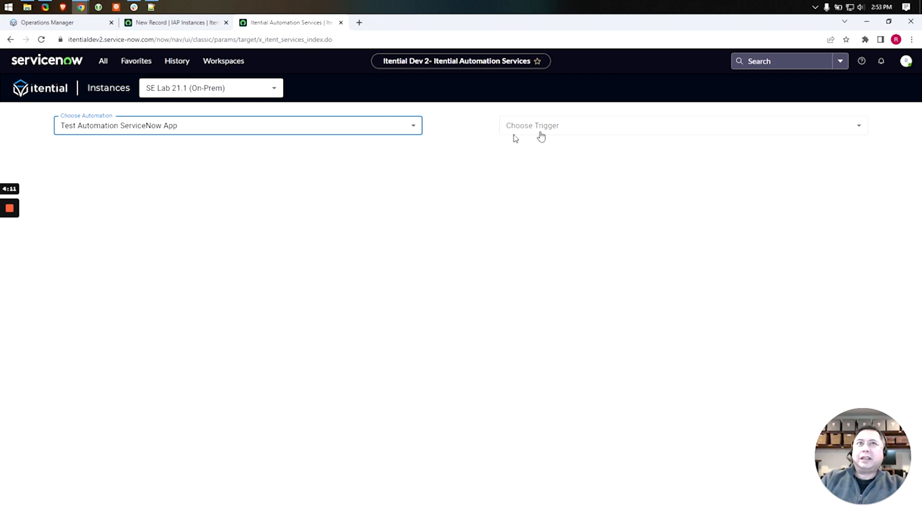
Choose the F5 Load Balancer Request trigger.
left_click(676, 124)
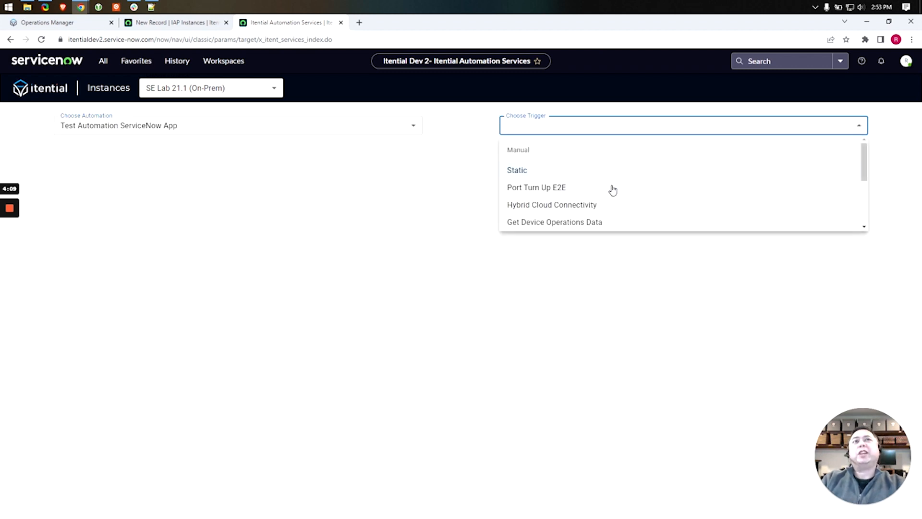
scroll("down", 3)
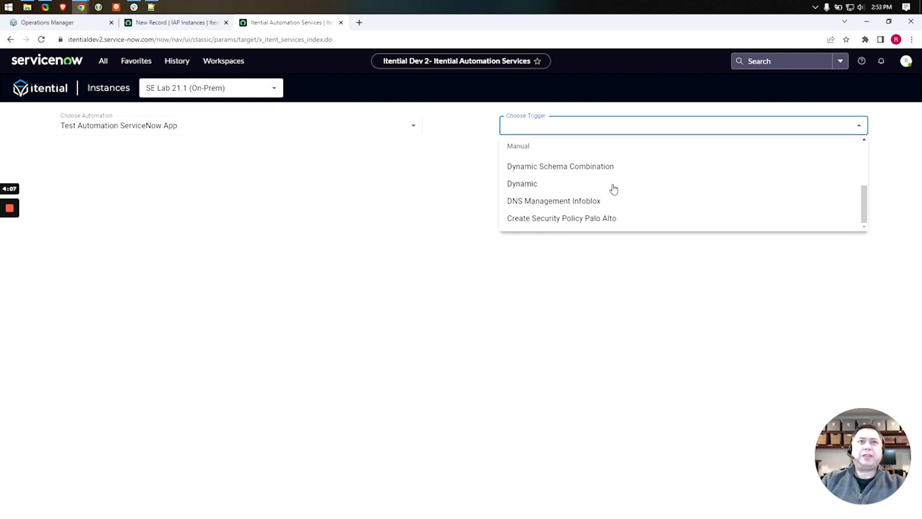
scroll("up", 3)
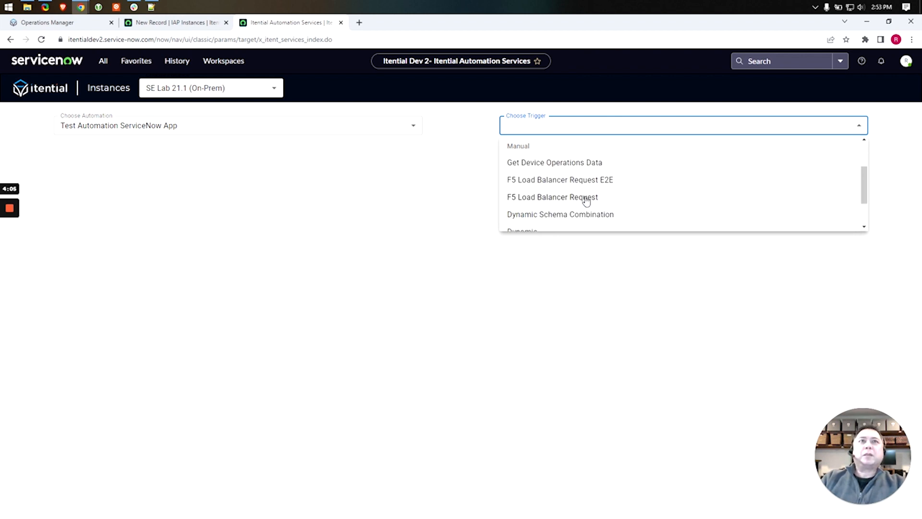
left_click(551, 196)
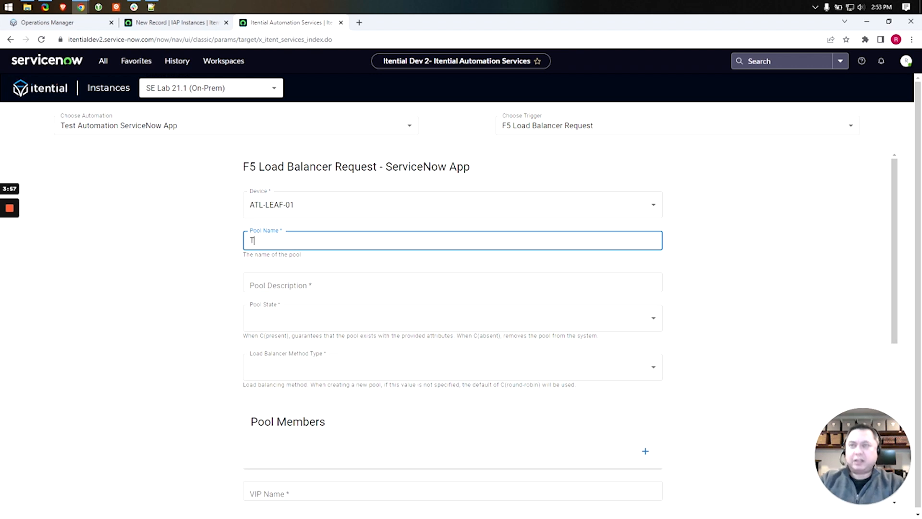
Enter pool name Test Pool, description Test Description, and VIP name Name in the F5 request.
type("Test Pool")
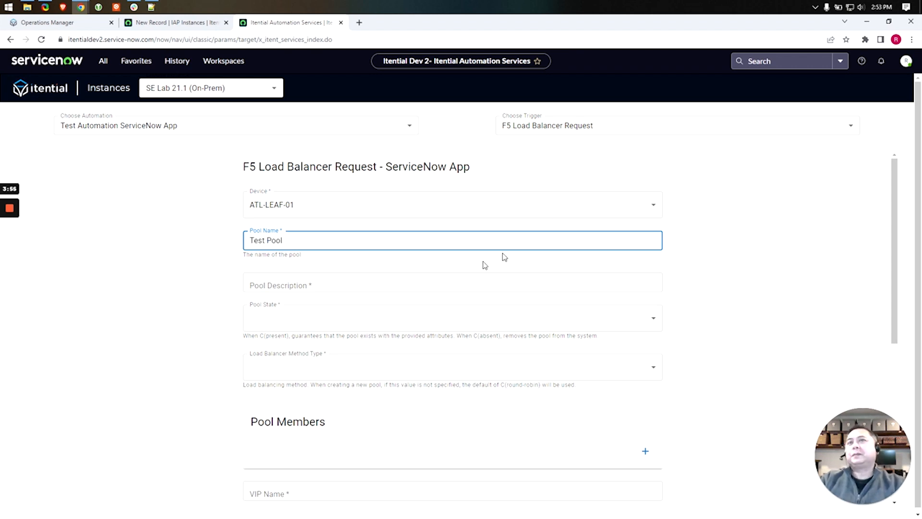
type("Test D")
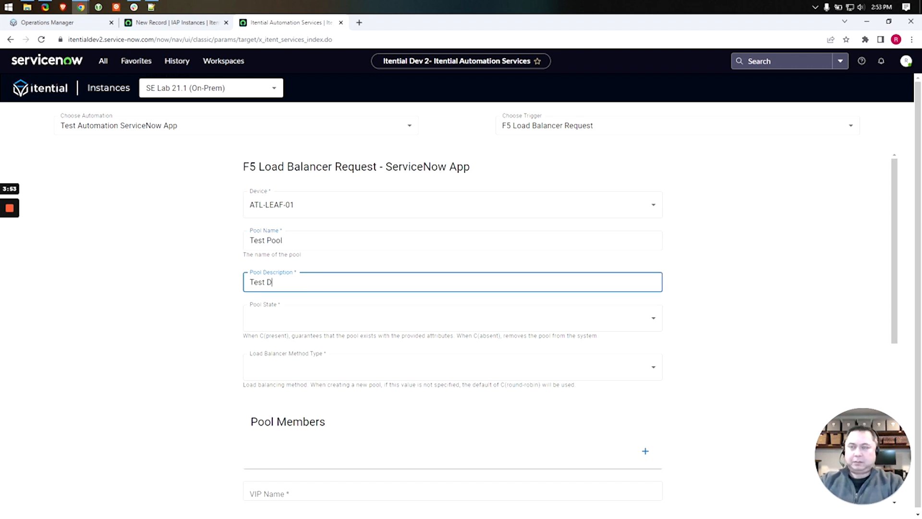
type("escription")
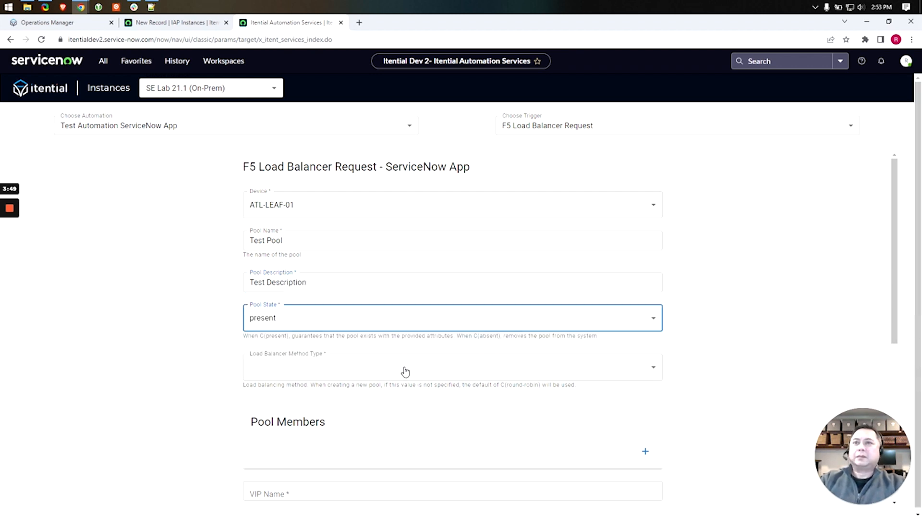
scroll("down", 3)
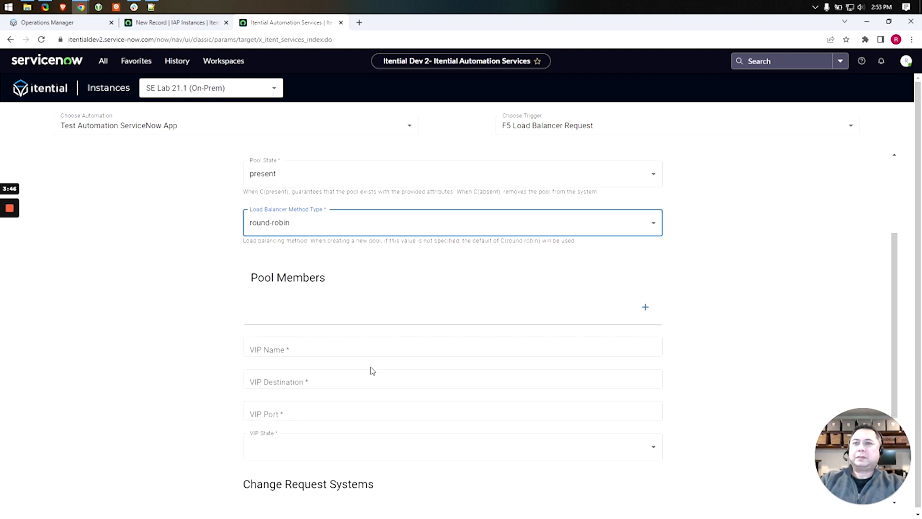
type("Name")
left_click(452, 382)
type("10.0.0.100")
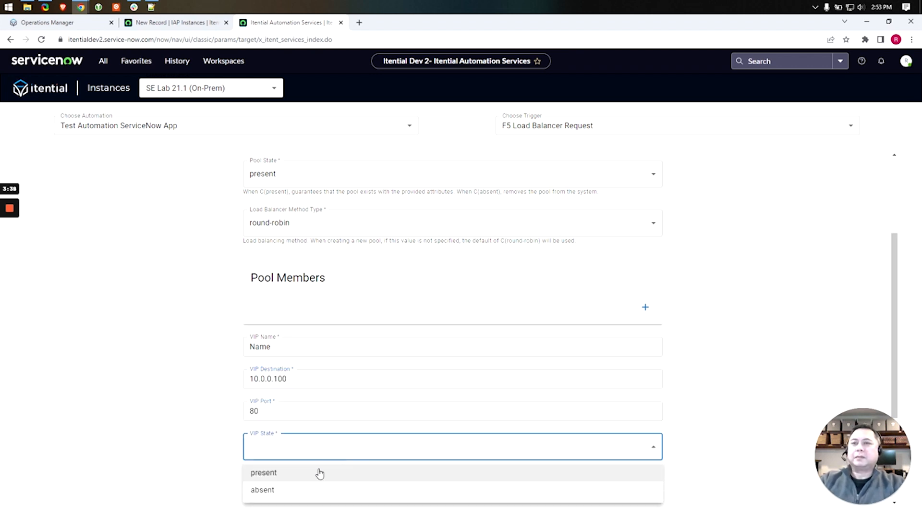
Set VIP state to present and run the automation, getting 'Job successfully started'.
left_click(263, 472)
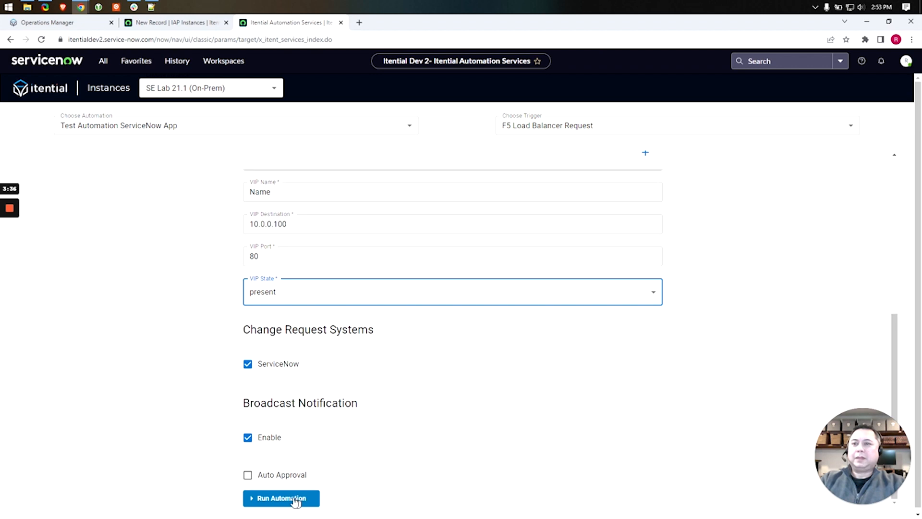
left_click(282, 498)
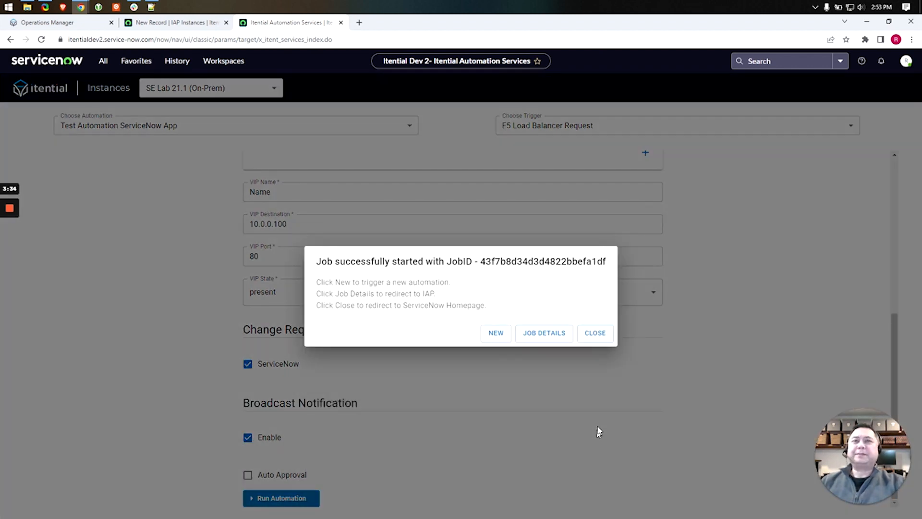
mouse_move(613, 389)
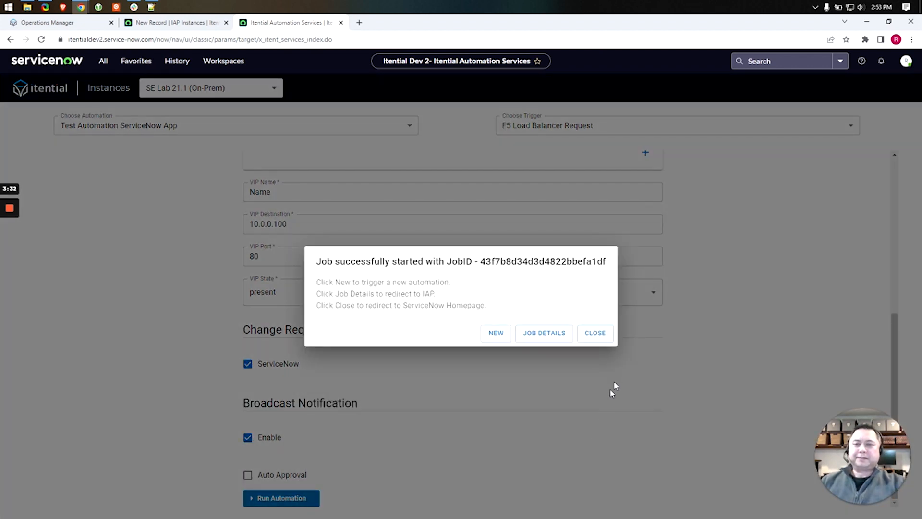